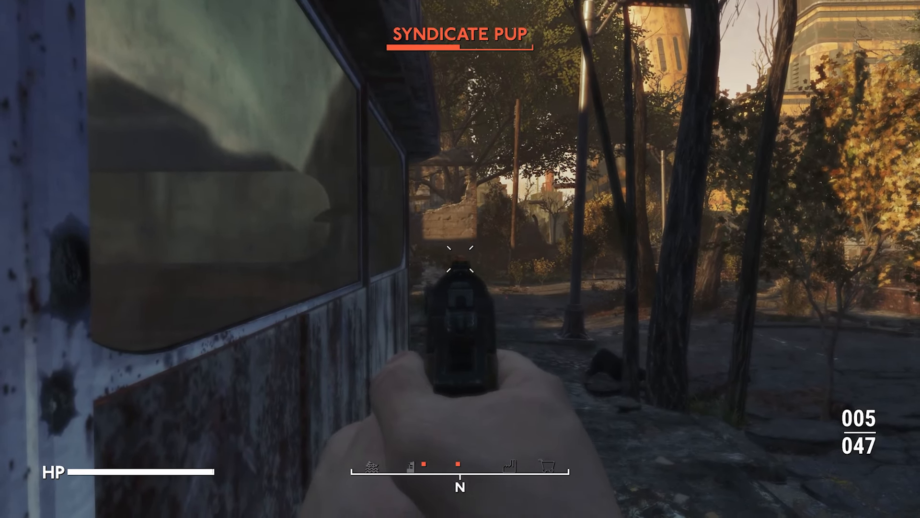
Fire at the Syndicate Pup, then filter games to 'fallout' and open Fallout 4's mods
{"action": "left_click", "coordinate": [460, 259]}
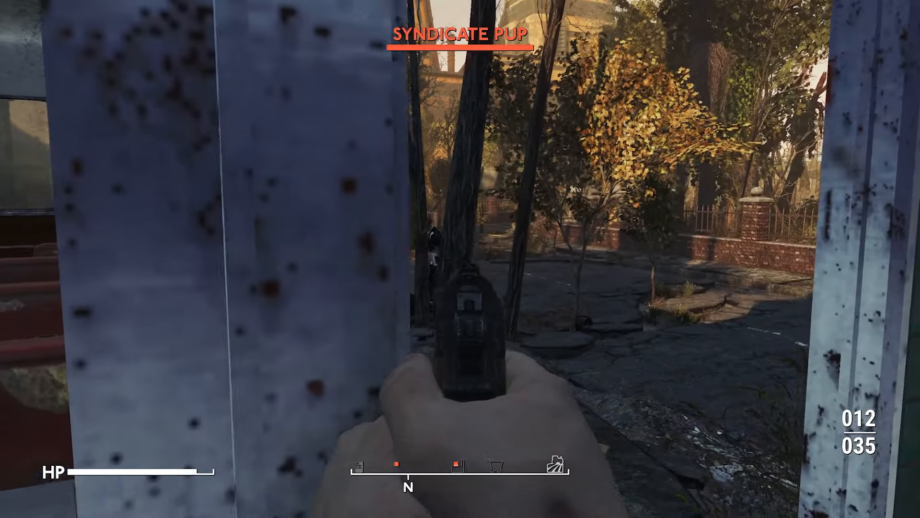
{"action": "left_click", "coordinate": [460, 259]}
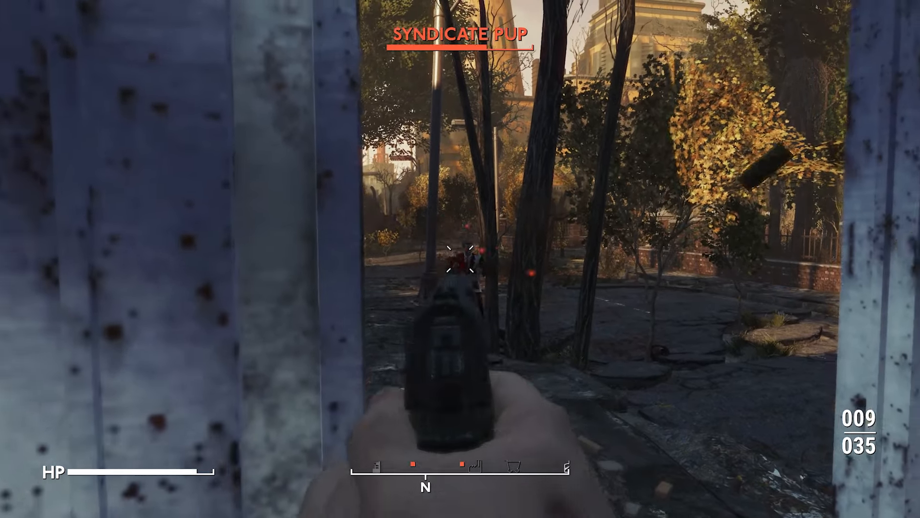
{"action": "left_click", "coordinate": [460, 259]}
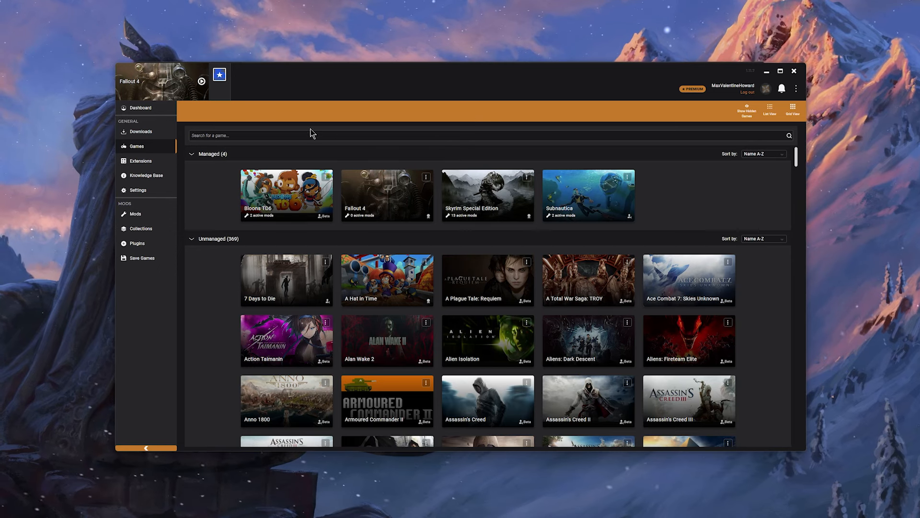
{"action": "mouse_move", "coordinate": [149, 159]}
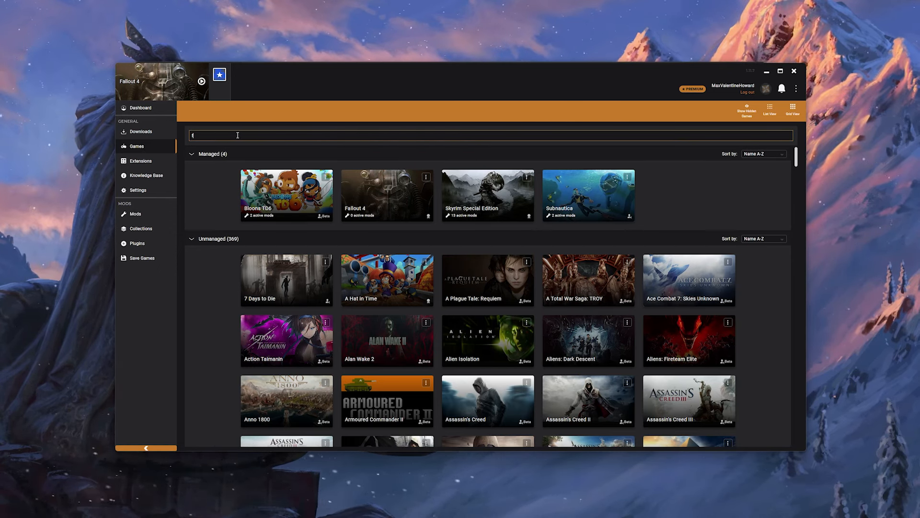
{"action": "type", "text": "fallout"}
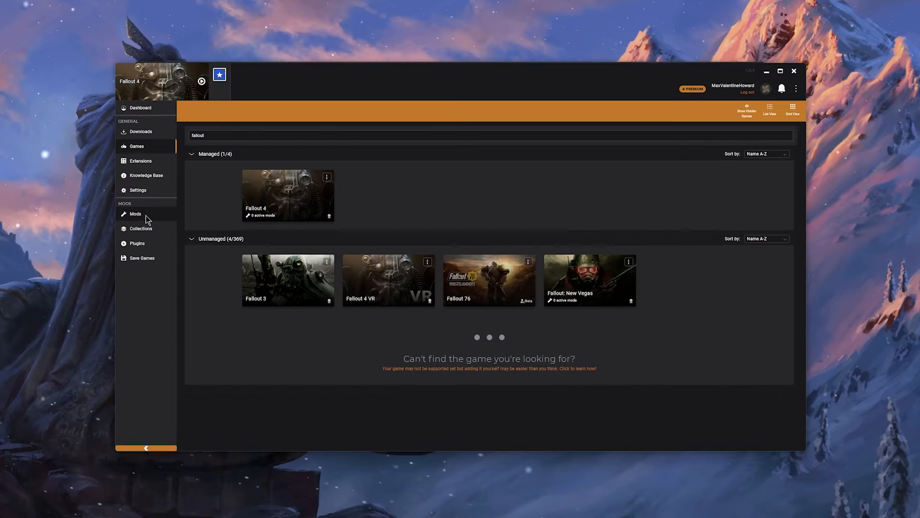
{"action": "left_click", "coordinate": [136, 213]}
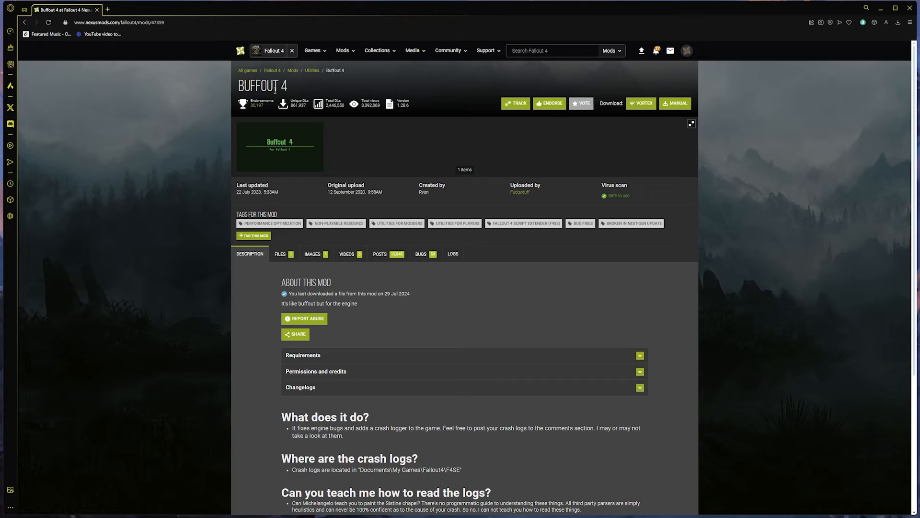
{"action": "mouse_move", "coordinate": [368, 278]}
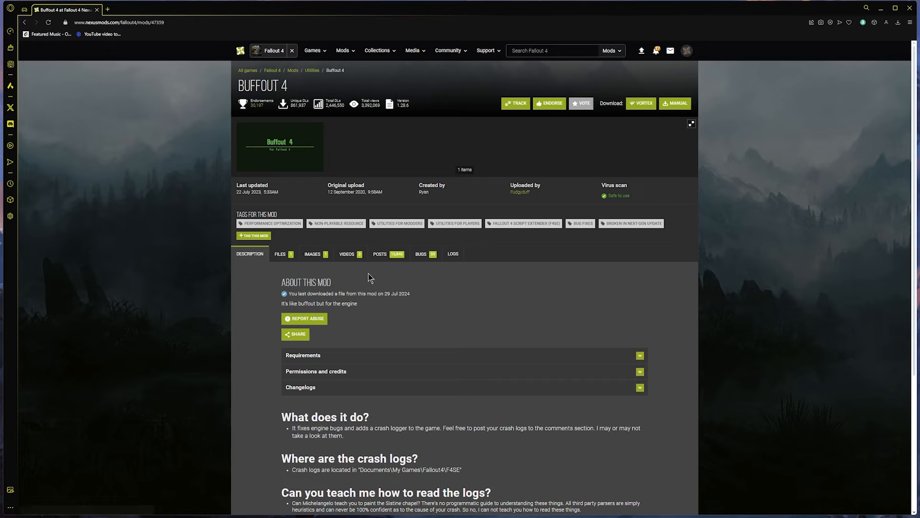
Start Buffout 4's Mod Manager Download from its Files tab
{"action": "scroll", "scroll_direction": "down", "scroll_amount": 3}
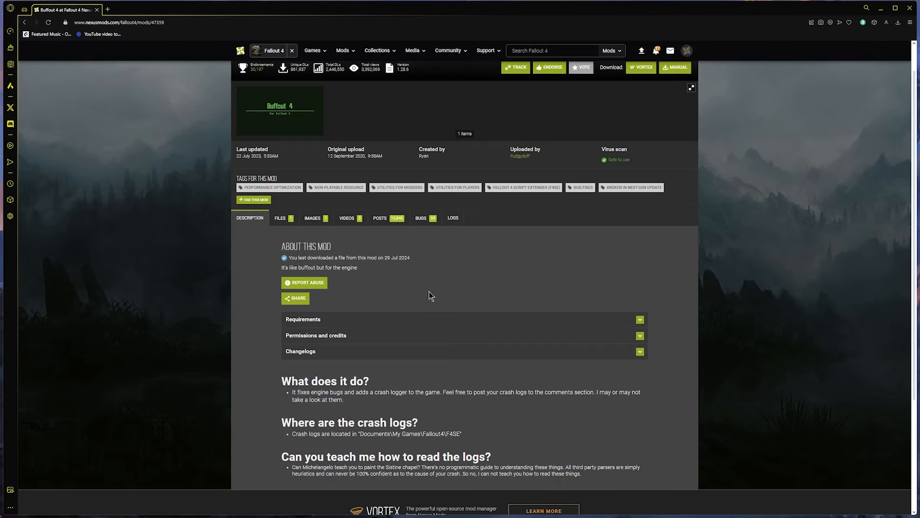
{"action": "mouse_move", "coordinate": [476, 241]}
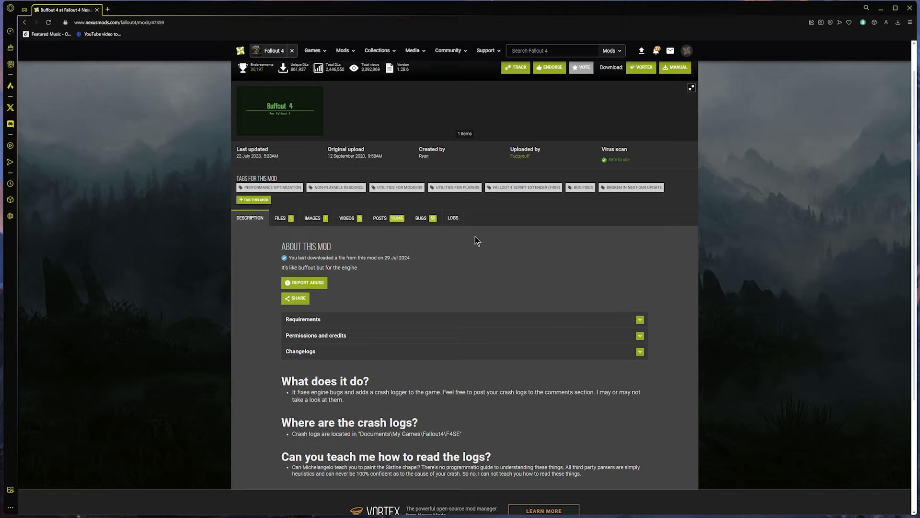
{"action": "mouse_move", "coordinate": [483, 243]}
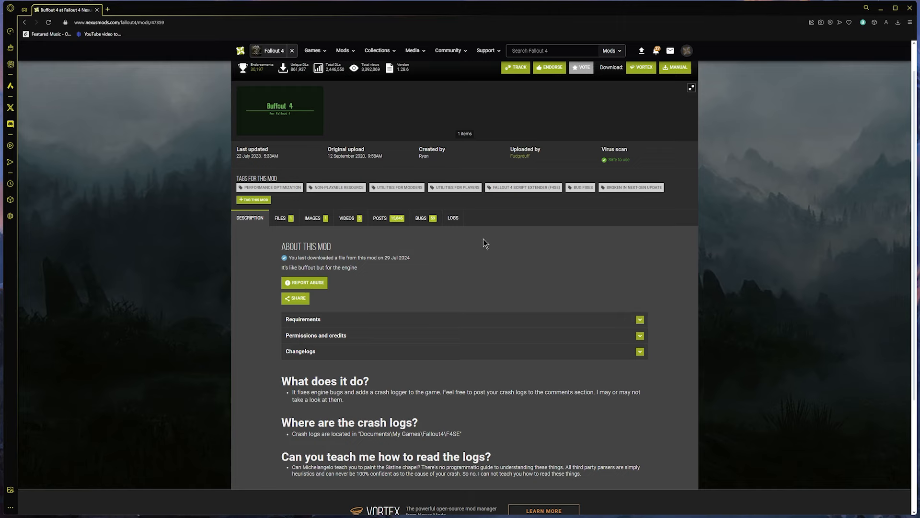
{"action": "left_click", "coordinate": [280, 217]}
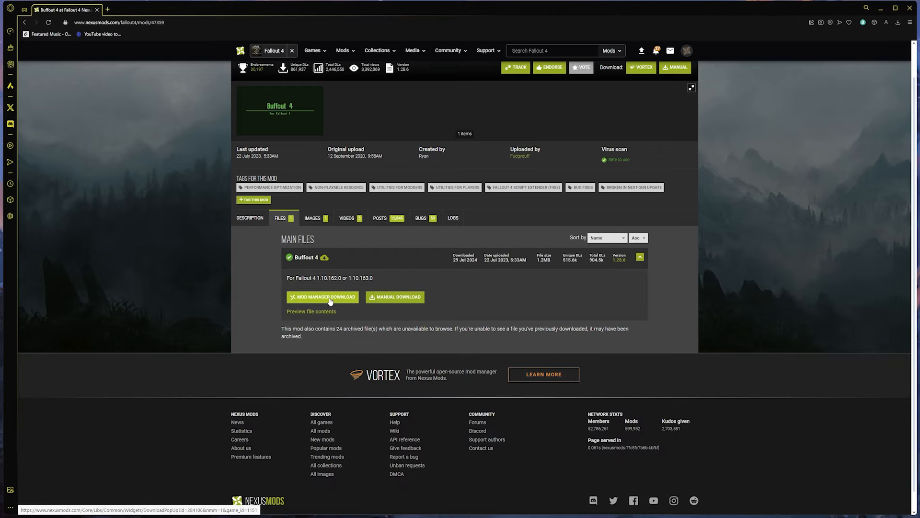
{"action": "left_click", "coordinate": [322, 297]}
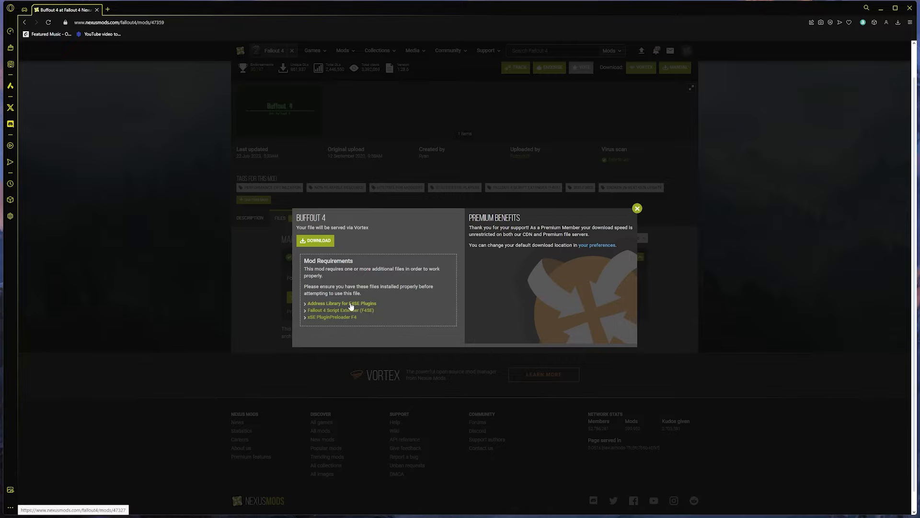
Open the Address Library requirement page and let the site hand its download to Vortex
{"action": "left_click", "coordinate": [341, 304]}
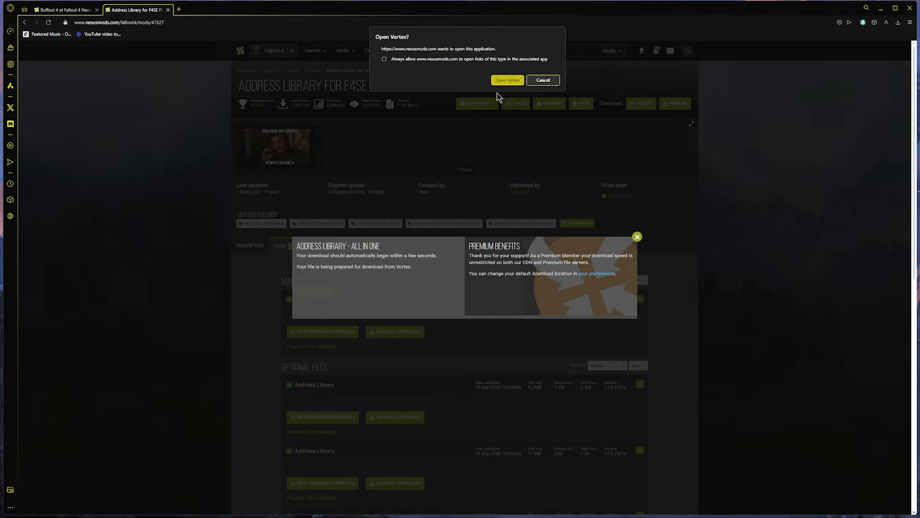
{"action": "left_click", "coordinate": [506, 80]}
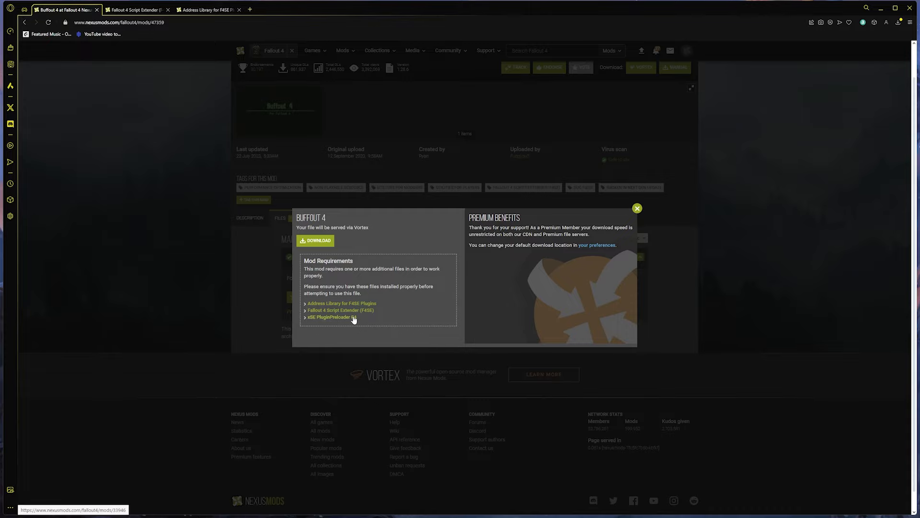
{"action": "mouse_move", "coordinate": [344, 320]}
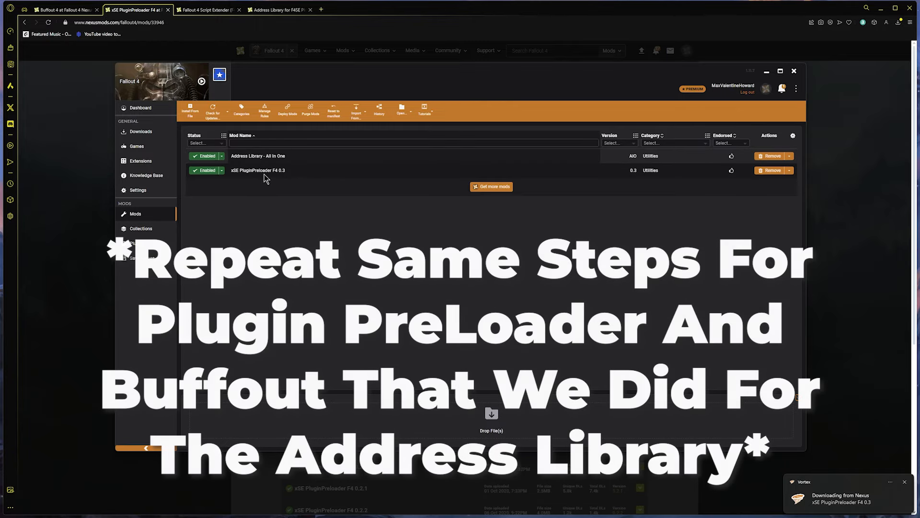
Minimize Vortex to bring the Buffout 4 files page back into view
{"action": "left_click", "coordinate": [62, 10]}
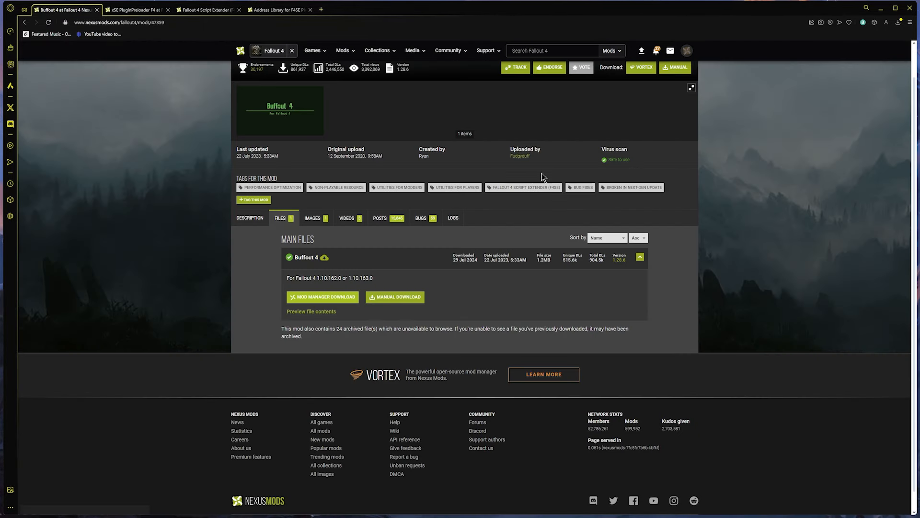
{"action": "mouse_move", "coordinate": [521, 146]}
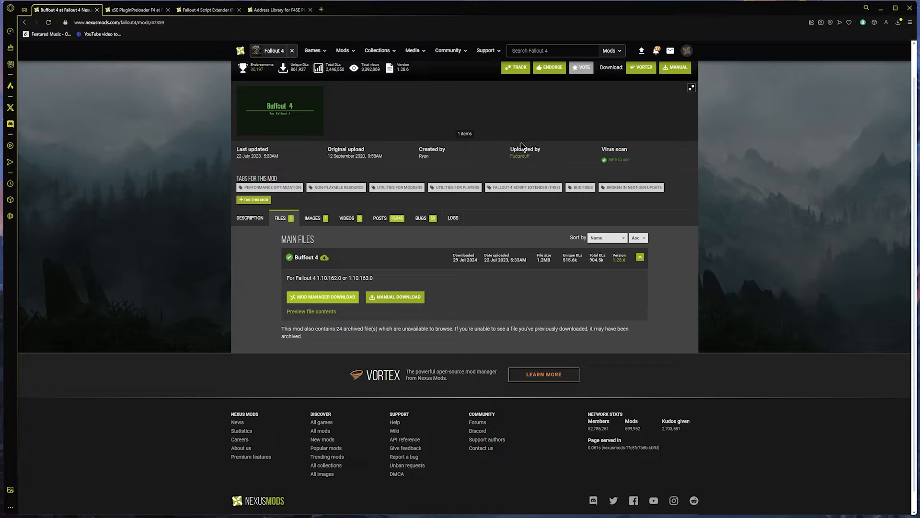
{"action": "mouse_move", "coordinate": [508, 142]}
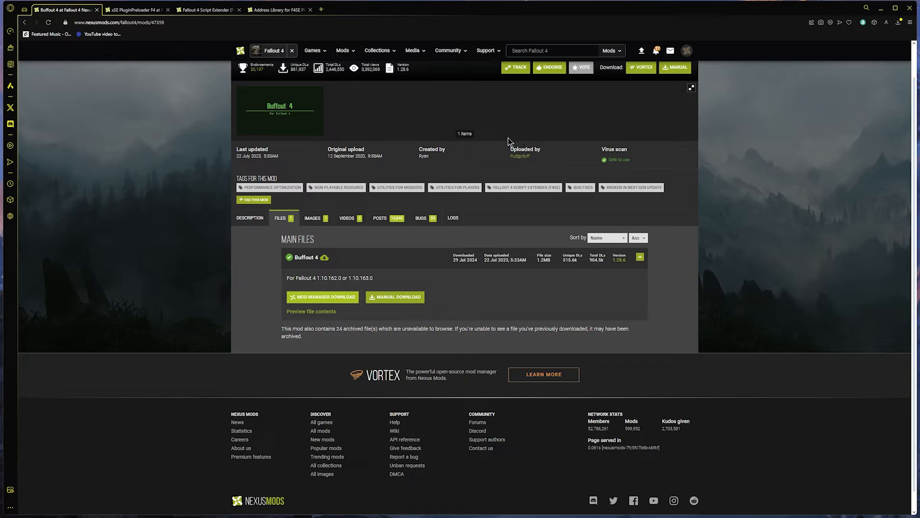
{"action": "mouse_move", "coordinate": [527, 101]}
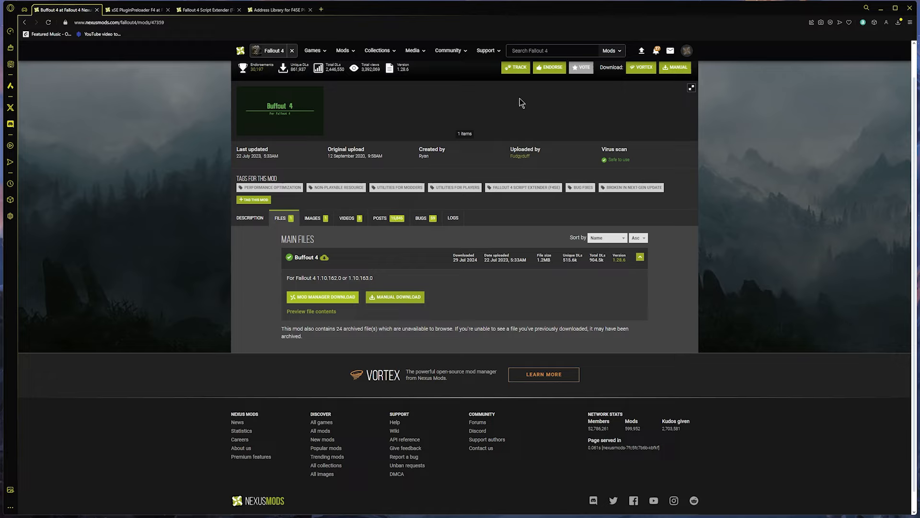
Open the High FPS Physics Fix page and show its files listing
{"action": "left_click", "coordinate": [552, 50]}
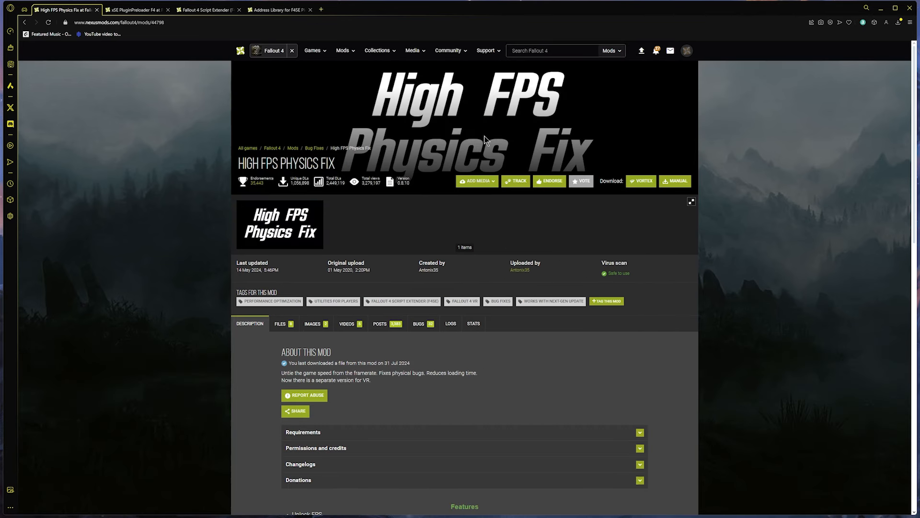
{"action": "left_click", "coordinate": [280, 323]}
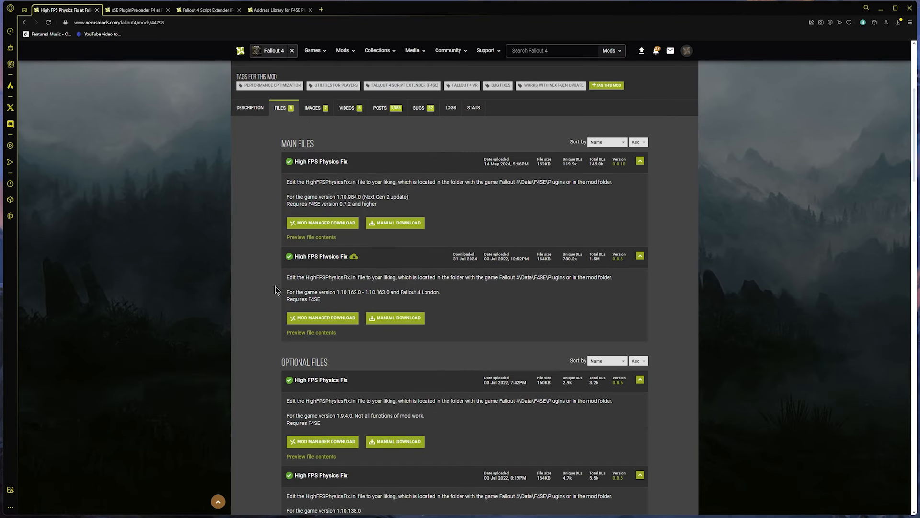
{"action": "mouse_move", "coordinate": [301, 289]}
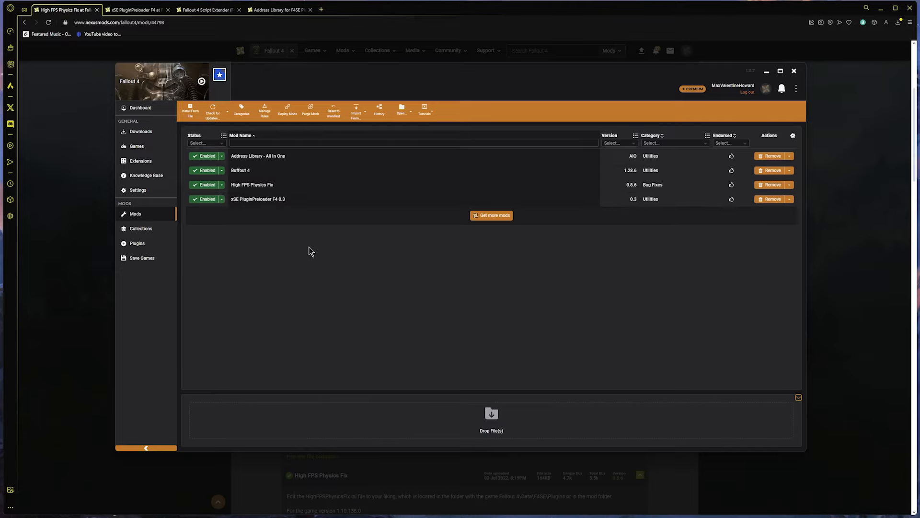
{"action": "mouse_move", "coordinate": [374, 241]}
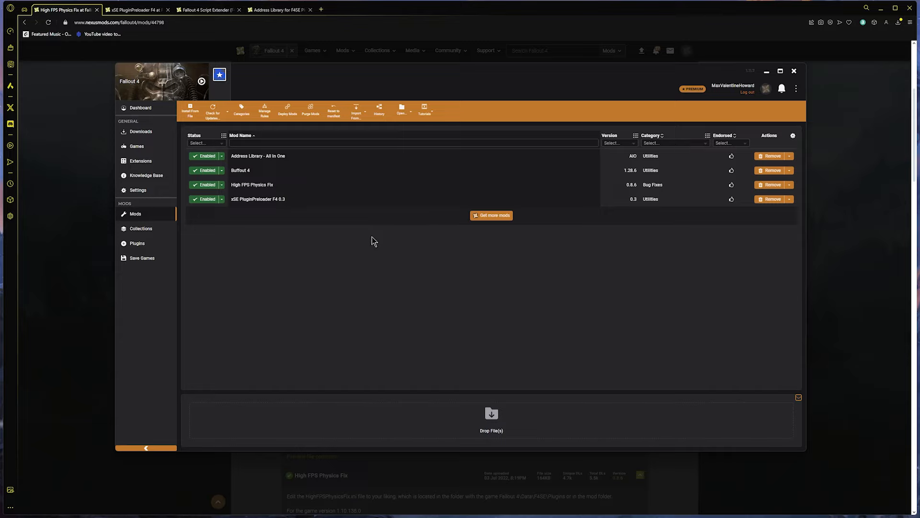
{"action": "mouse_move", "coordinate": [358, 221]}
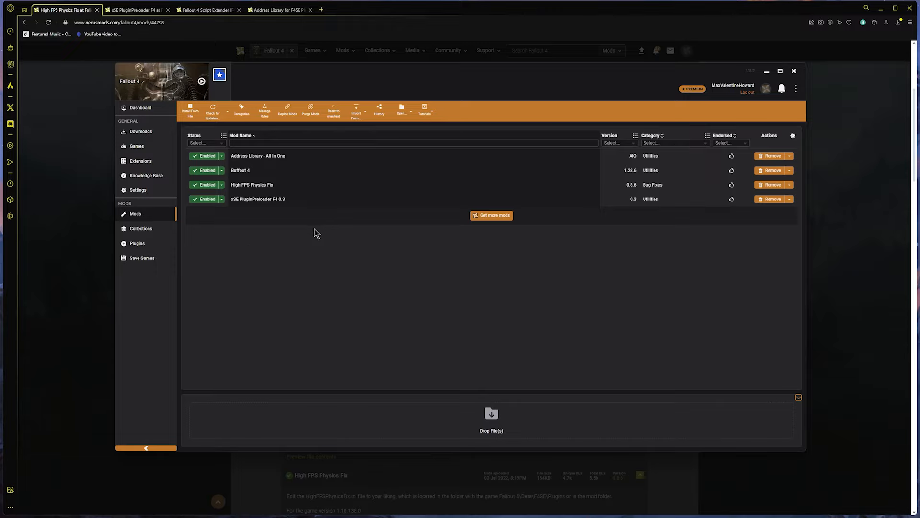
Switch LondonWorldSpace.esm and LondonWorldSpace-DLCBlock.esp from Disabled to enabled in Plugins
{"action": "left_click", "coordinate": [136, 243]}
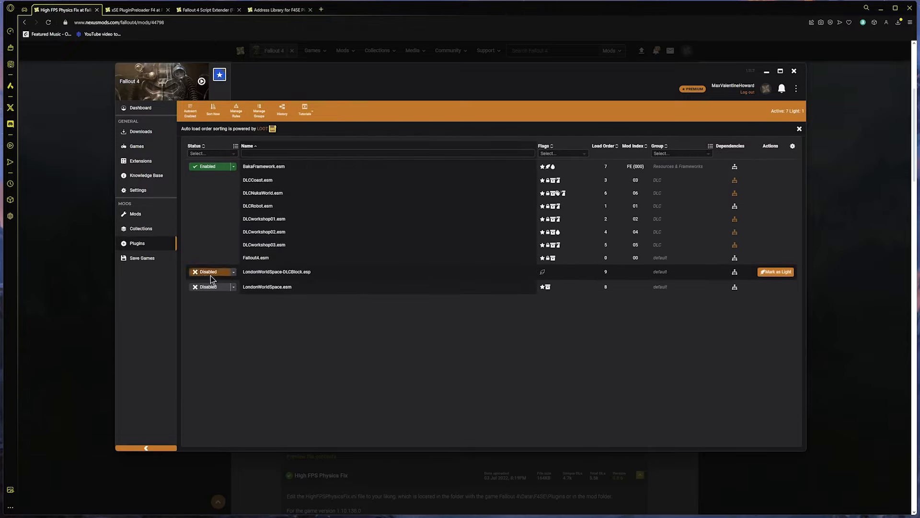
{"action": "left_click", "coordinate": [208, 287]}
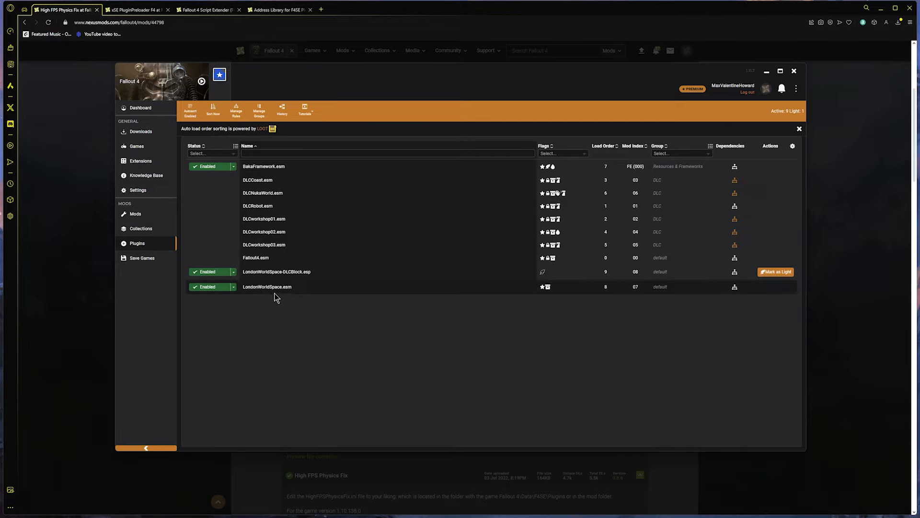
{"action": "mouse_move", "coordinate": [253, 296]}
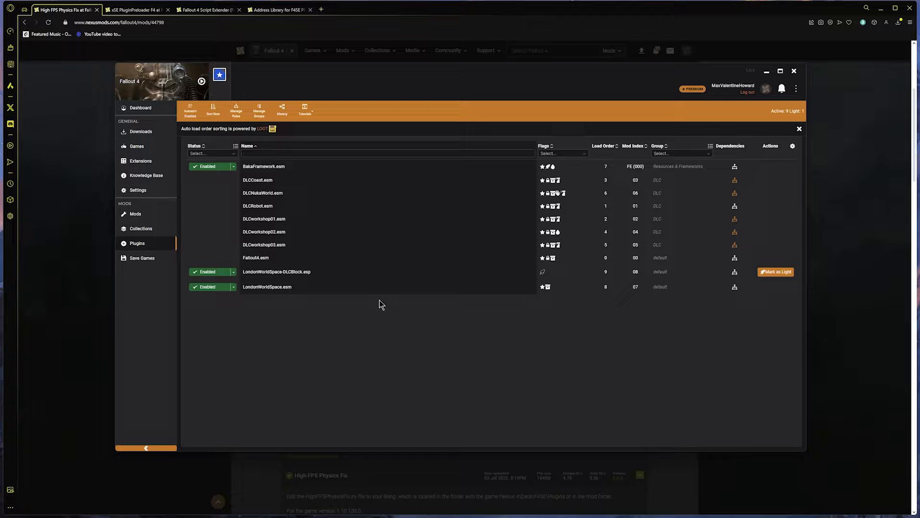
{"action": "mouse_move", "coordinate": [362, 309]}
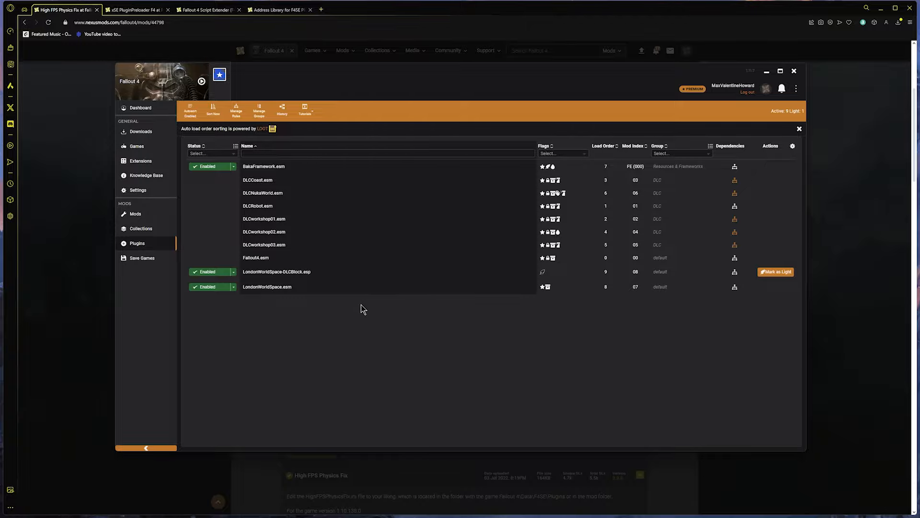